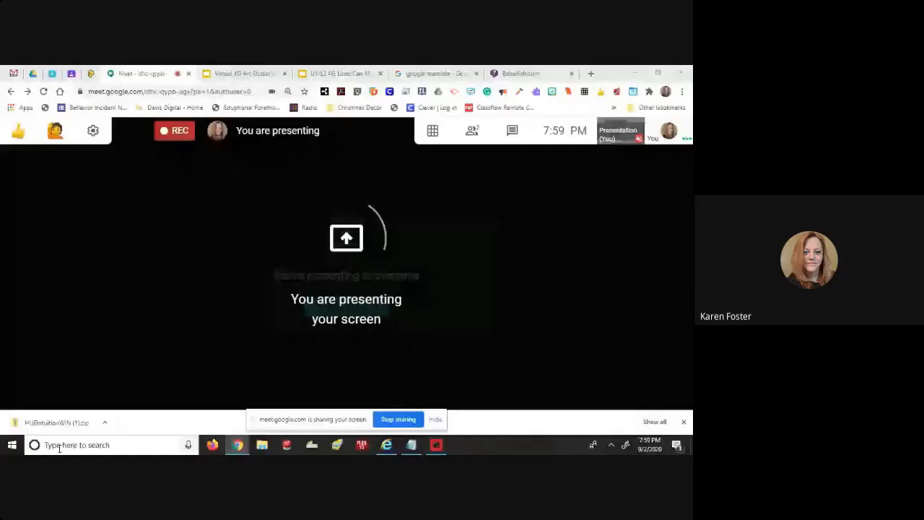
Step: Search 'paint' from the taskbar and launch the Paint app from the results
left_click(34, 444)
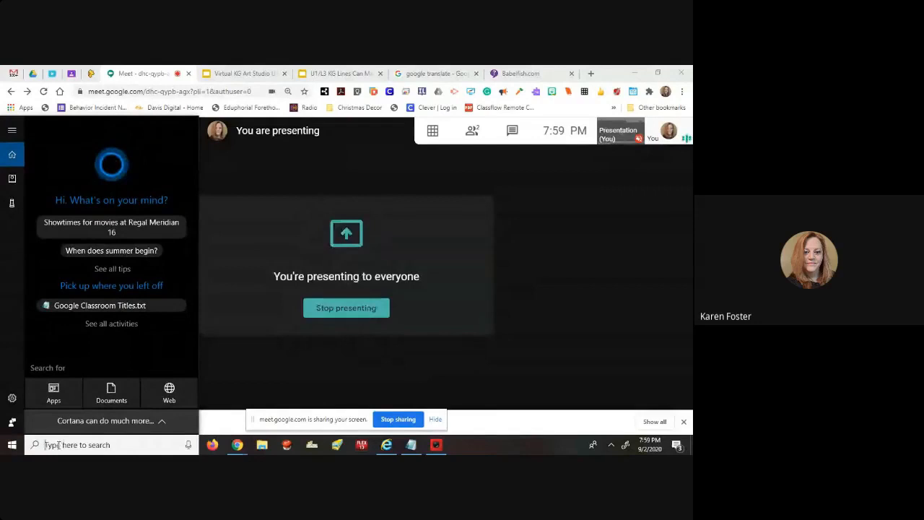
type("paint")
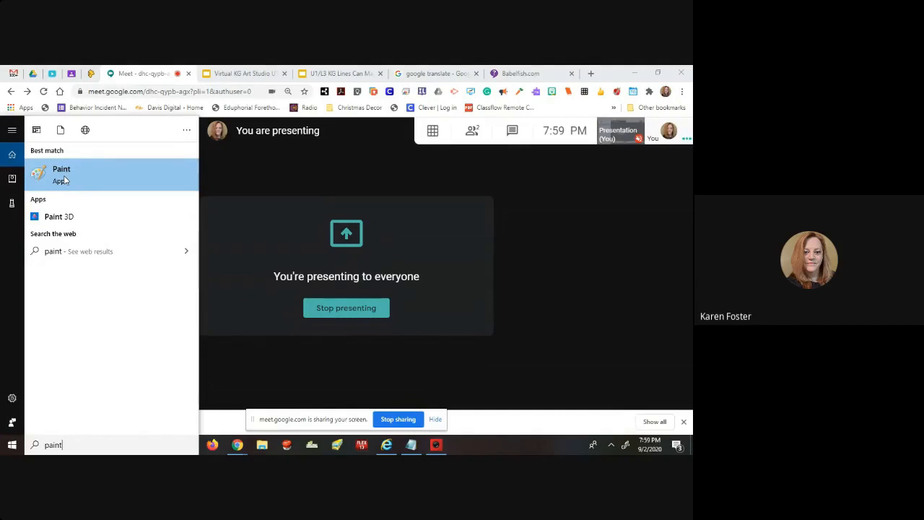
left_click(62, 173)
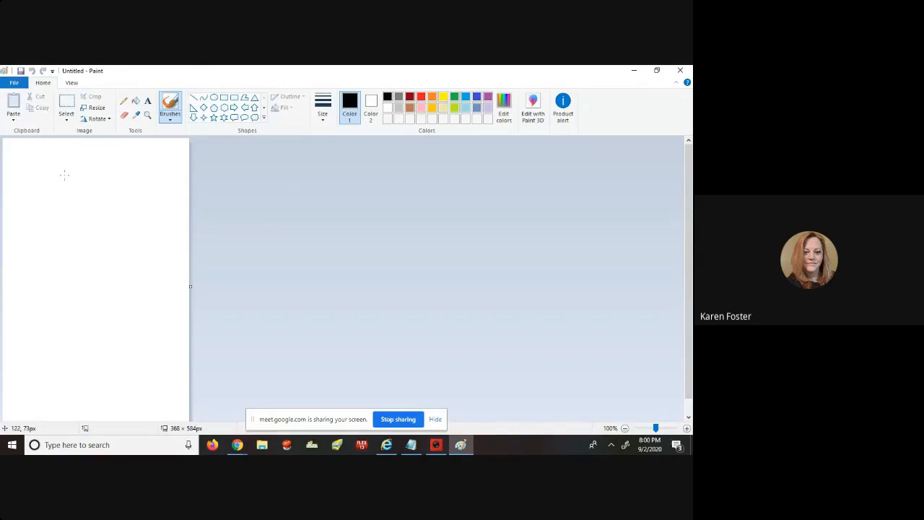
mouse_move(67, 250)
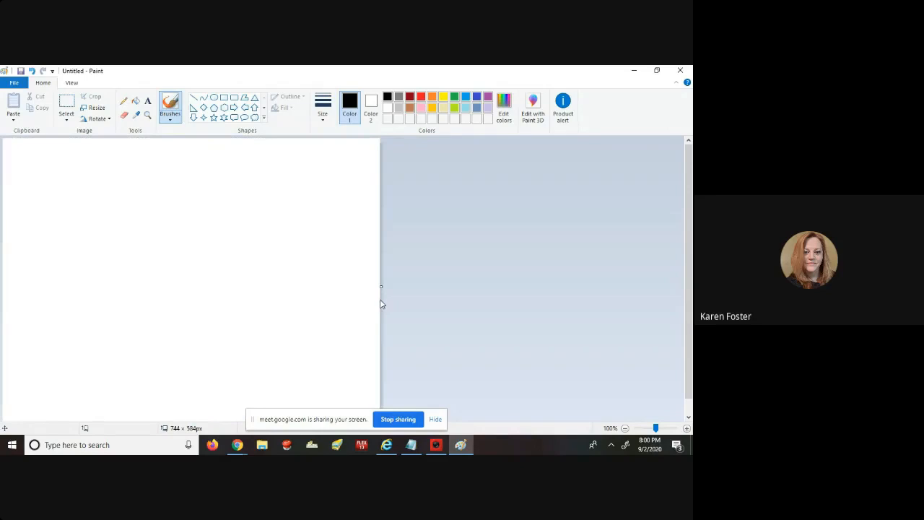
Step: Drag the canvas's right edge to widen it to 744 × 584 pixels
left_click(124, 100)
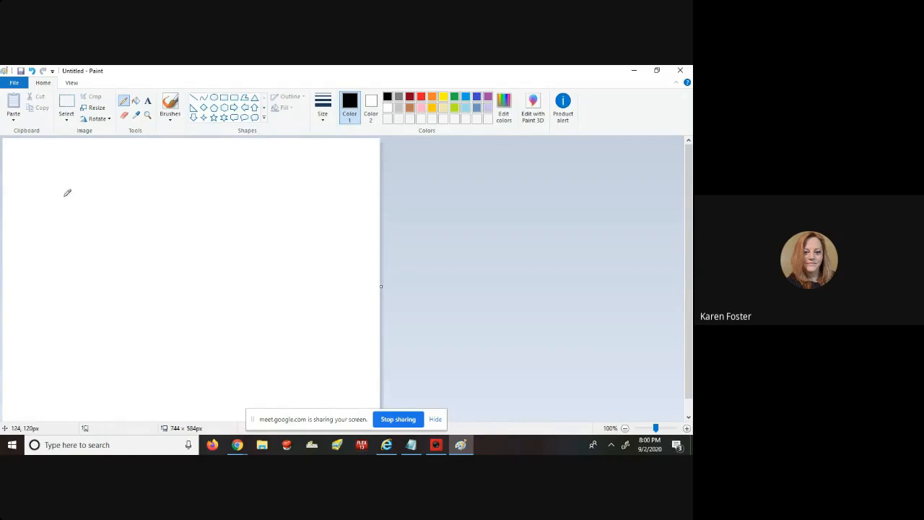
left_click_drag(58, 183, 173, 183)
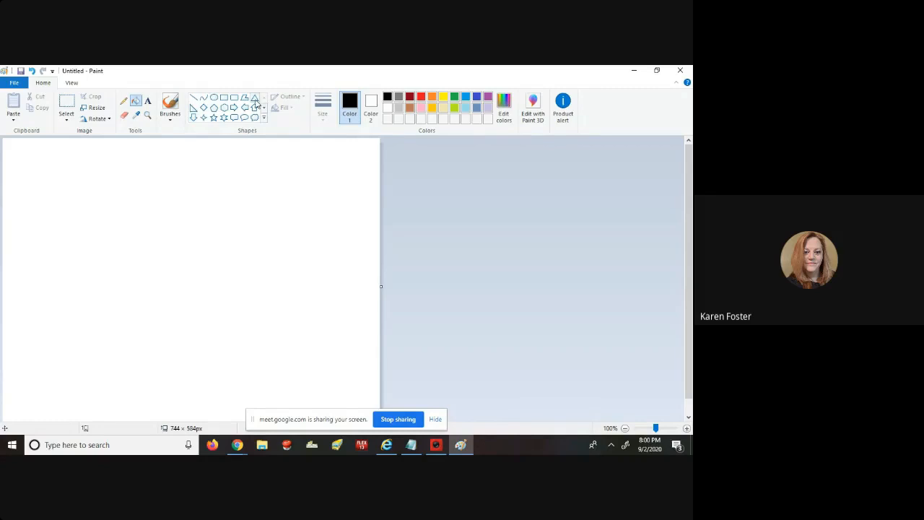
mouse_move(235, 107)
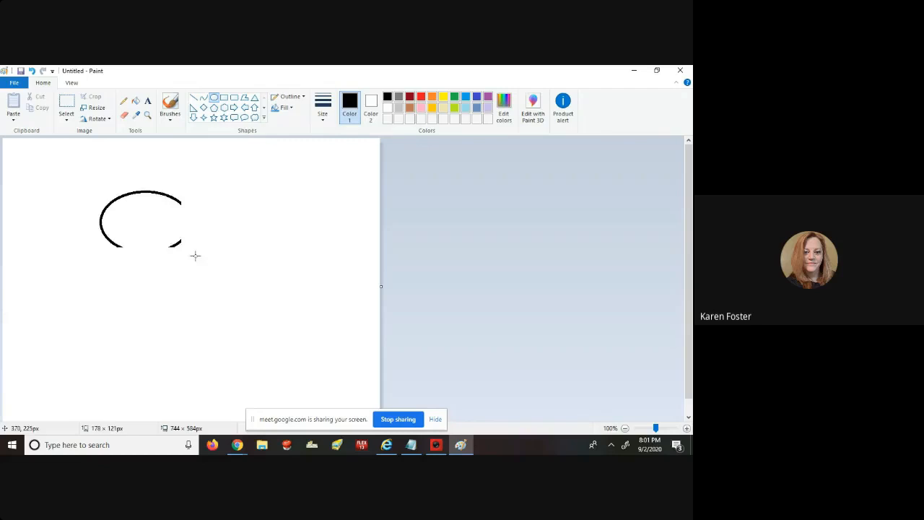
Step: Draw the large oval head and facial features with the Oval shape tool
left_click_drag(101, 202, 263, 307)
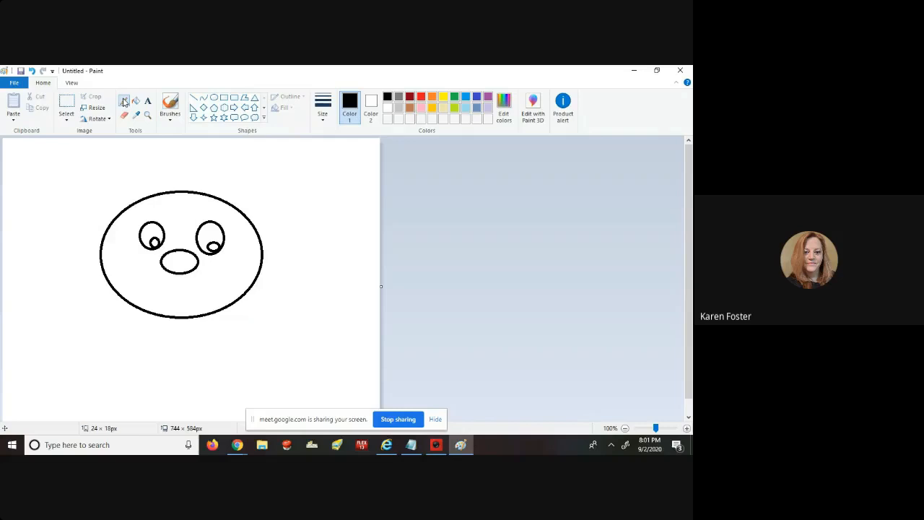
left_click(170, 104)
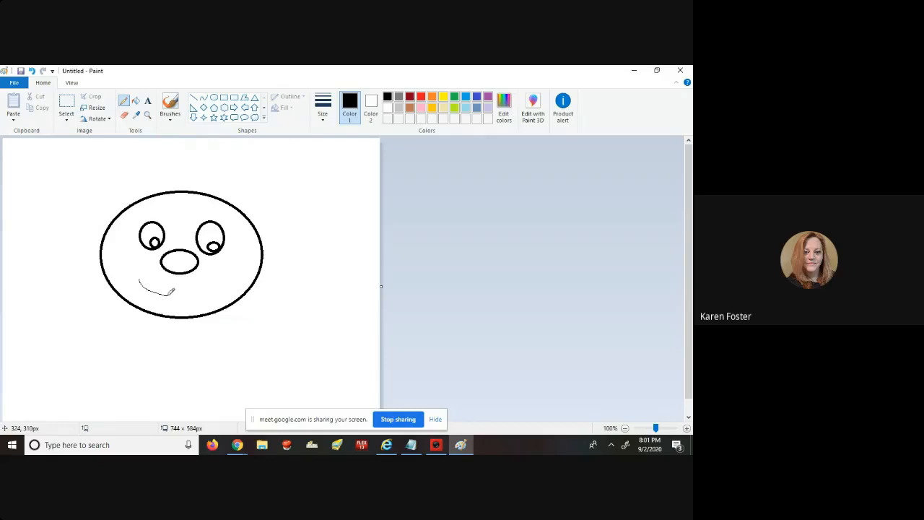
Step: Draw a curved freehand smile line beneath the nose with the Pencil
left_click_drag(144, 281, 209, 293)
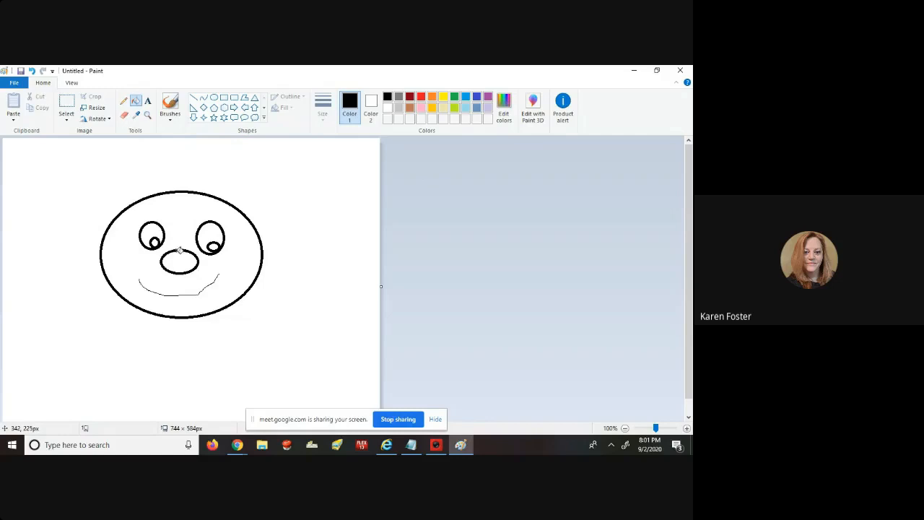
Step: Fill the nose with red and pick green for the pupils
left_click(183, 260)
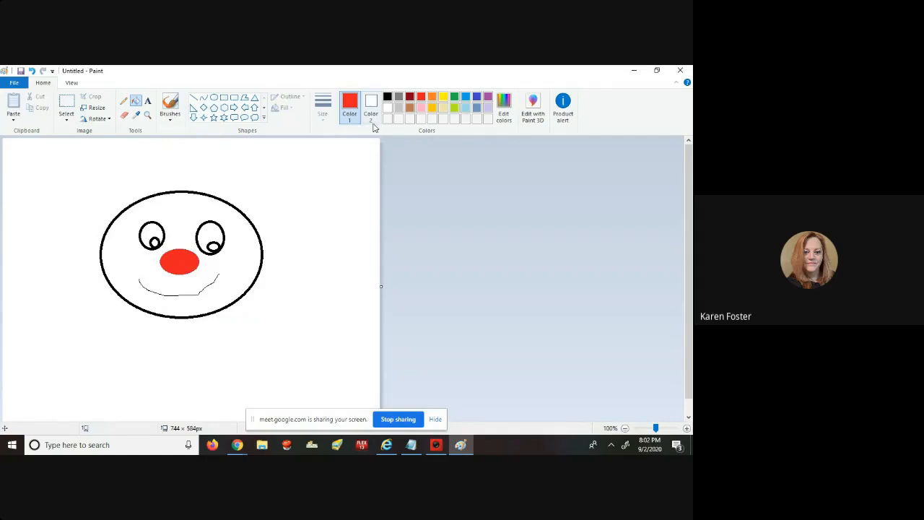
left_click(455, 96)
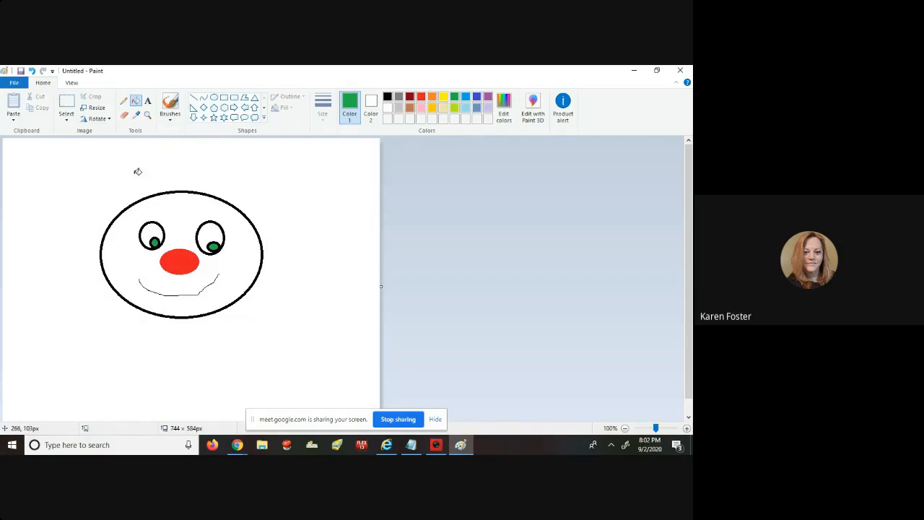
Step: Erase the thin black mouth and redraw the smile in red at the thickest size
left_click(169, 108)
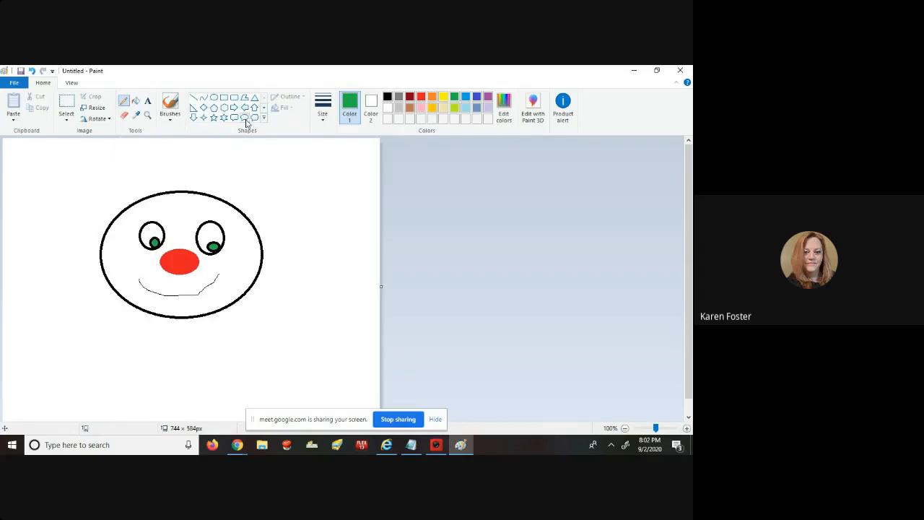
left_click(323, 107)
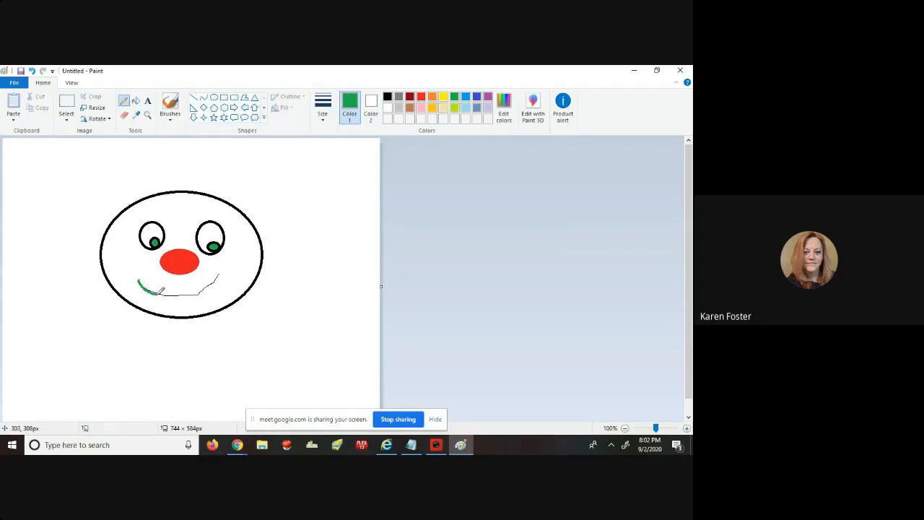
left_click_drag(145, 288, 217, 285)
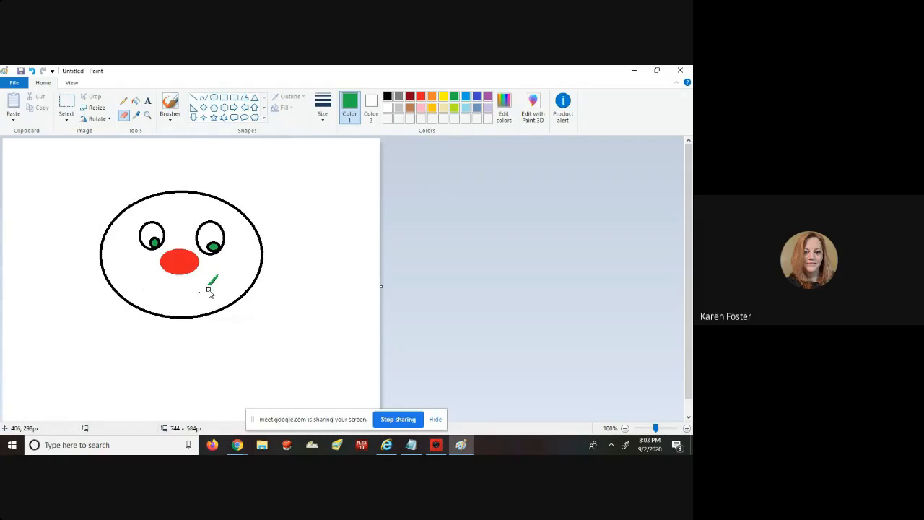
left_click(323, 106)
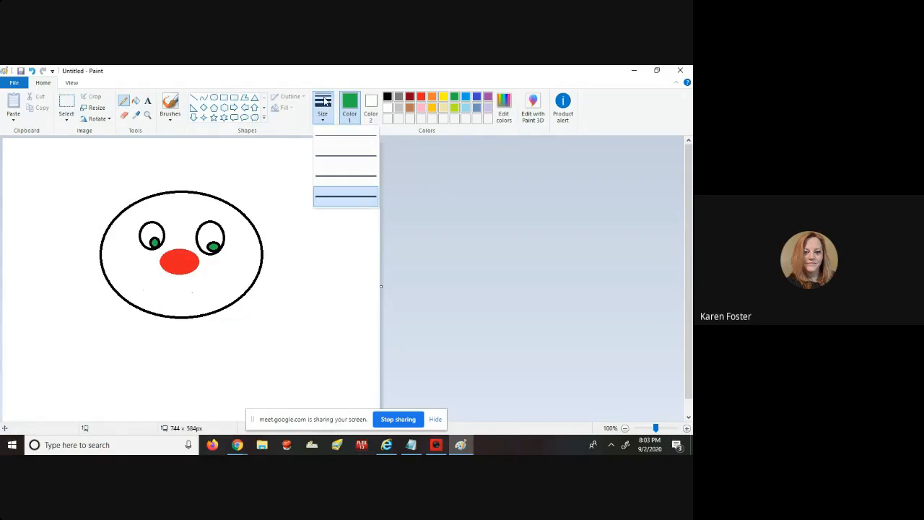
left_click(345, 196)
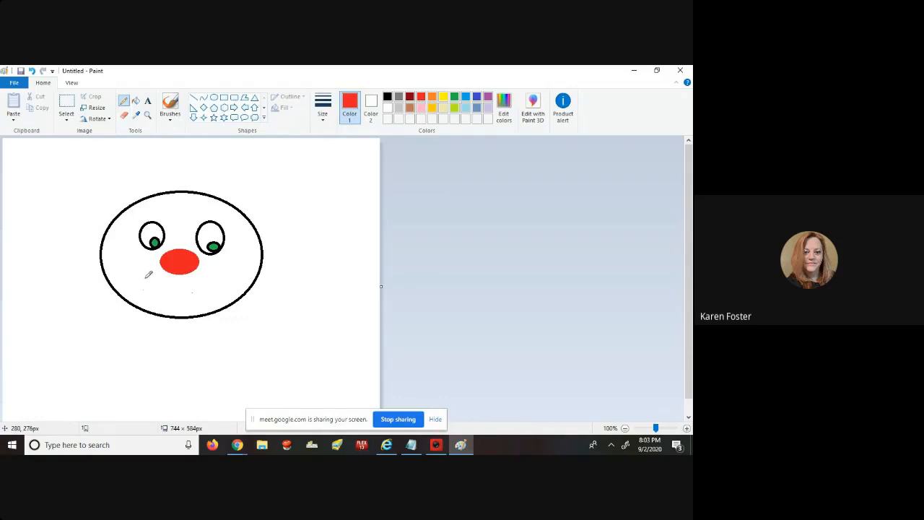
left_click_drag(141, 282, 220, 282)
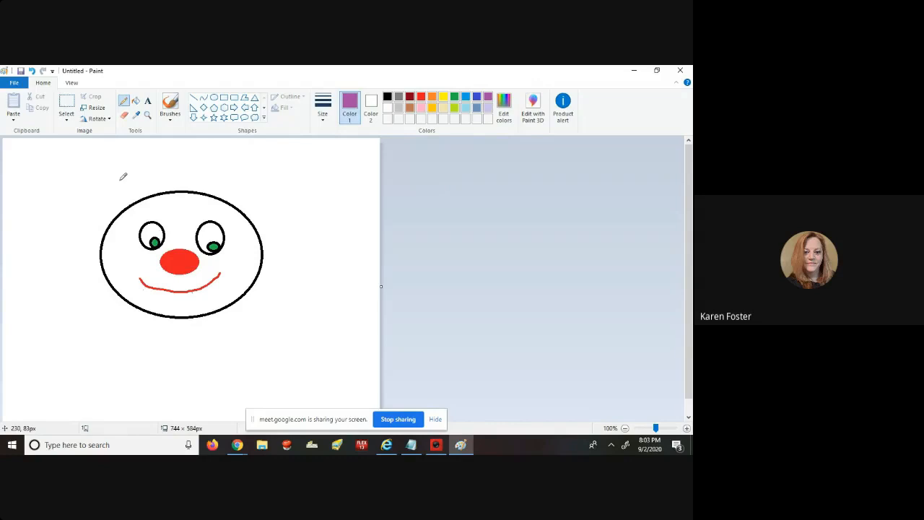
Step: Draw three purple zigzag strokes across the top of the head as hair
left_click_drag(101, 173, 134, 166)
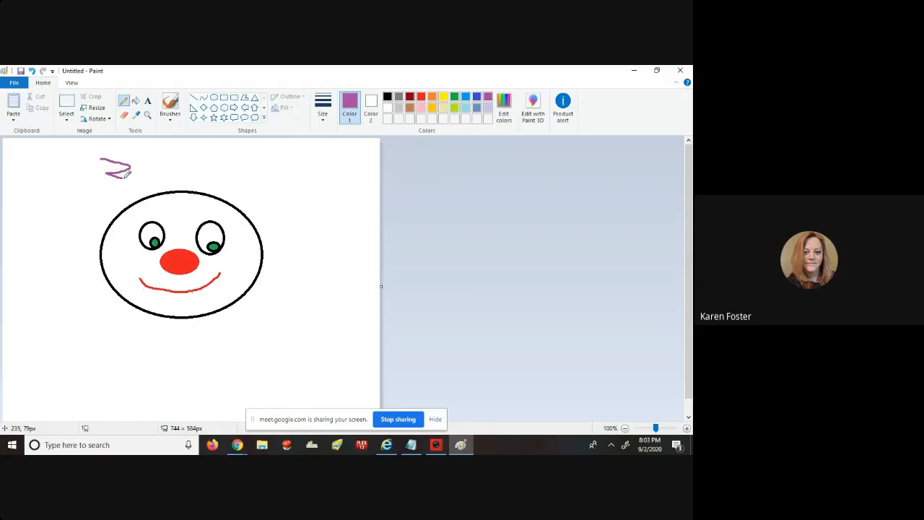
left_click_drag(115, 166, 137, 205)
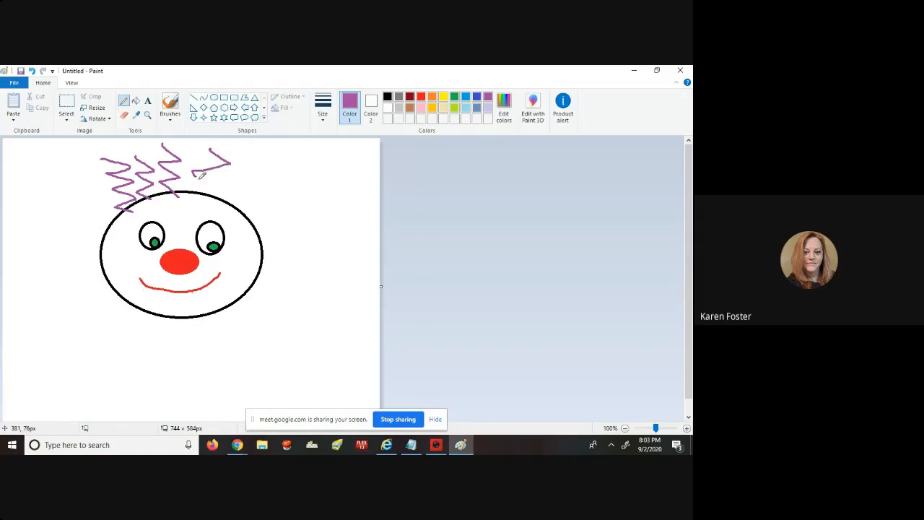
left_click_drag(202, 174, 260, 181)
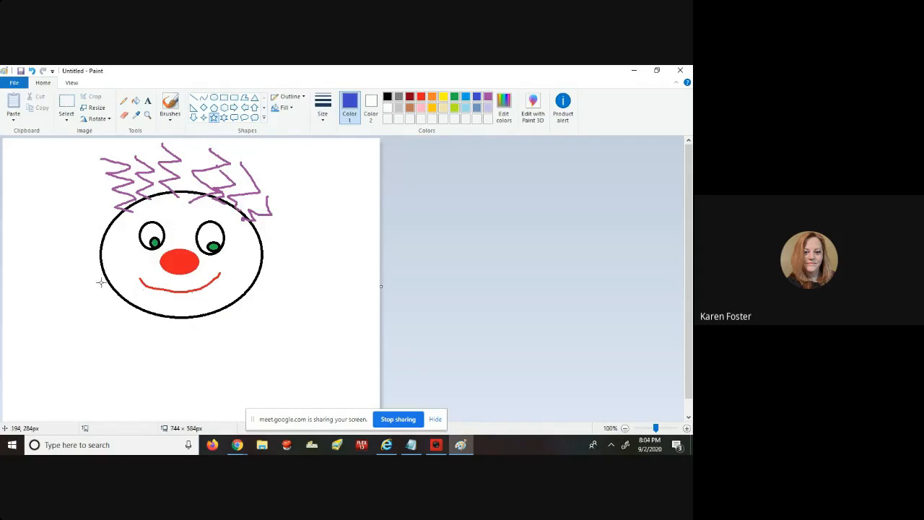
Step: Draw diagonal stripe lines across both costume rectangles with the Line tool
left_click_drag(96, 281, 130, 327)
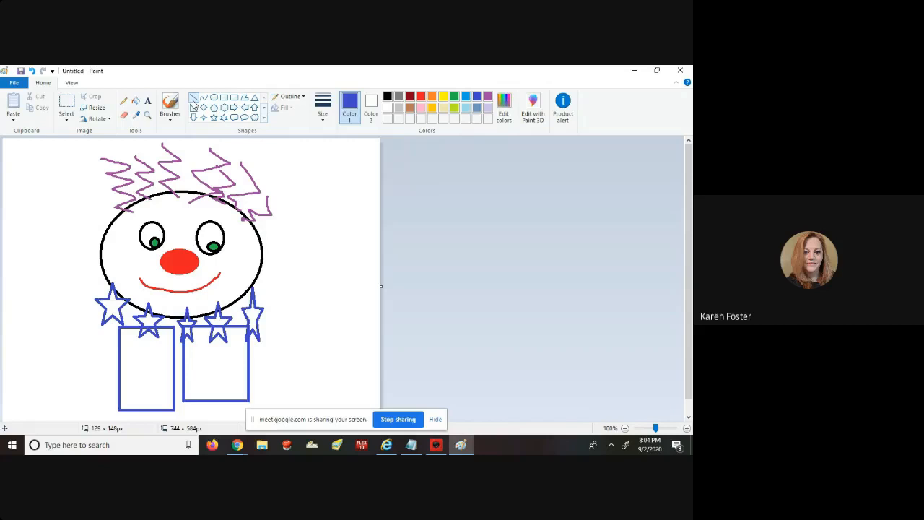
left_click_drag(119, 343, 173, 376)
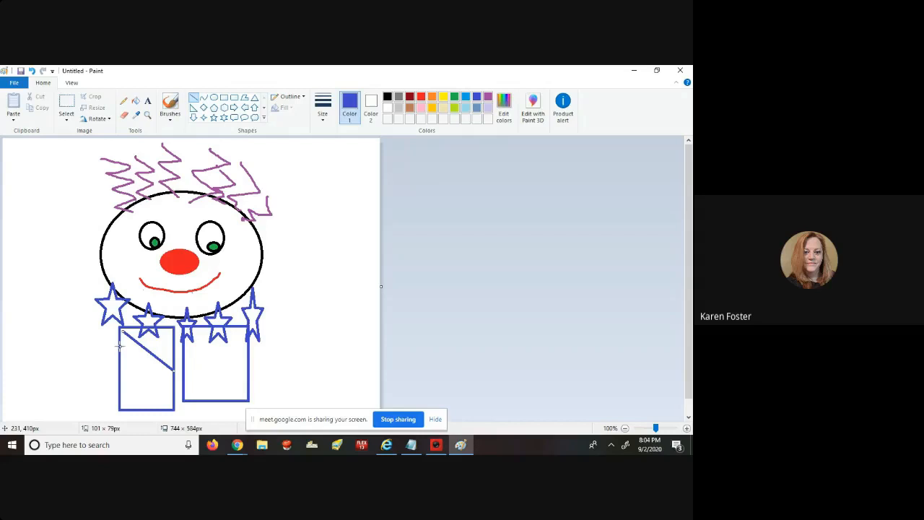
left_click_drag(120, 345, 173, 390)
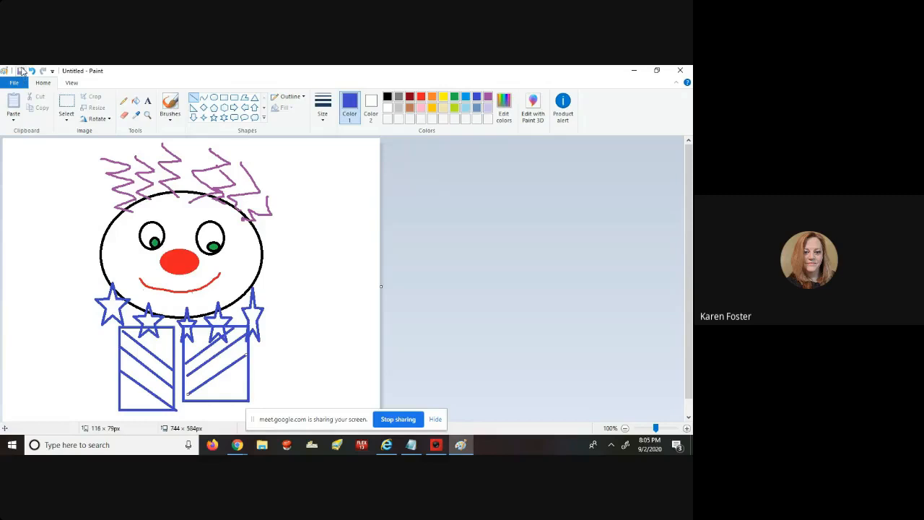
mouse_move(21, 71)
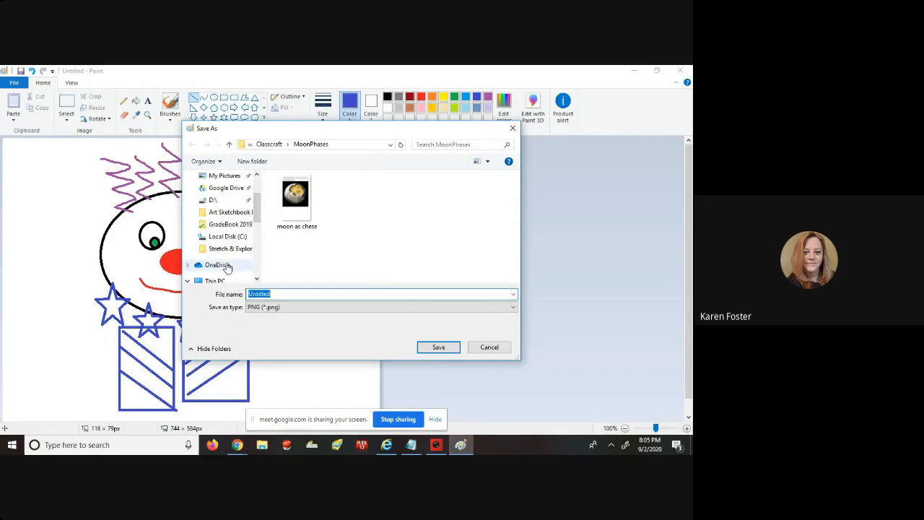
Step: Choose the Downloads folder, name the file 'Clown Drawing', and save as PNG
left_click(228, 236)
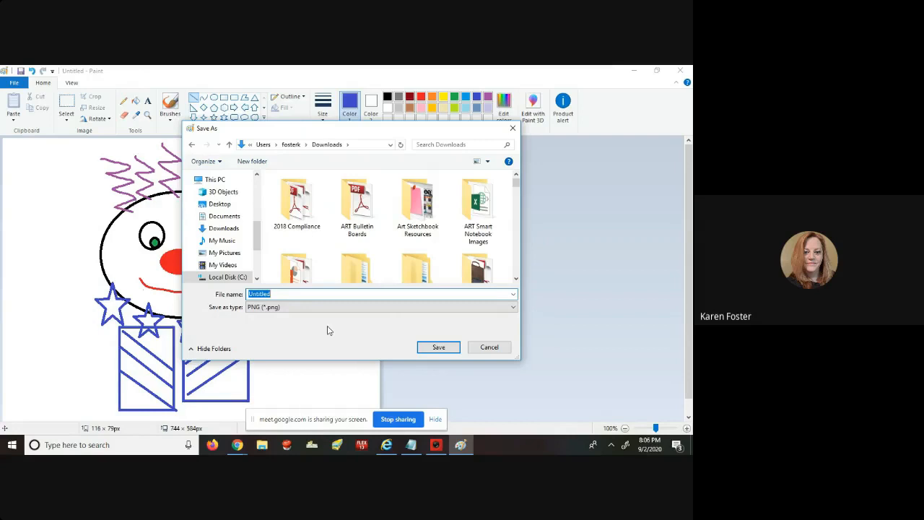
type("Clown Drawing")
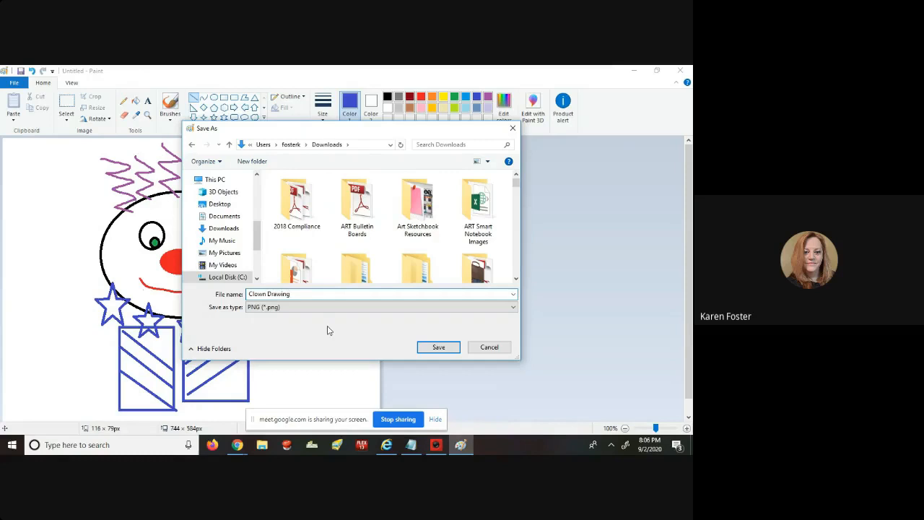
left_click(438, 348)
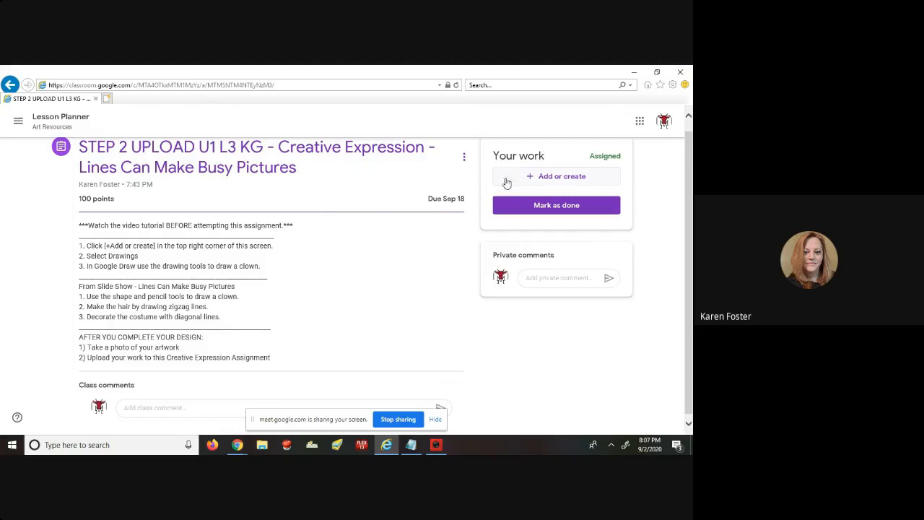
Step: Choose Add or create, switch to Upload, and browse the computer for a file
left_click(556, 175)
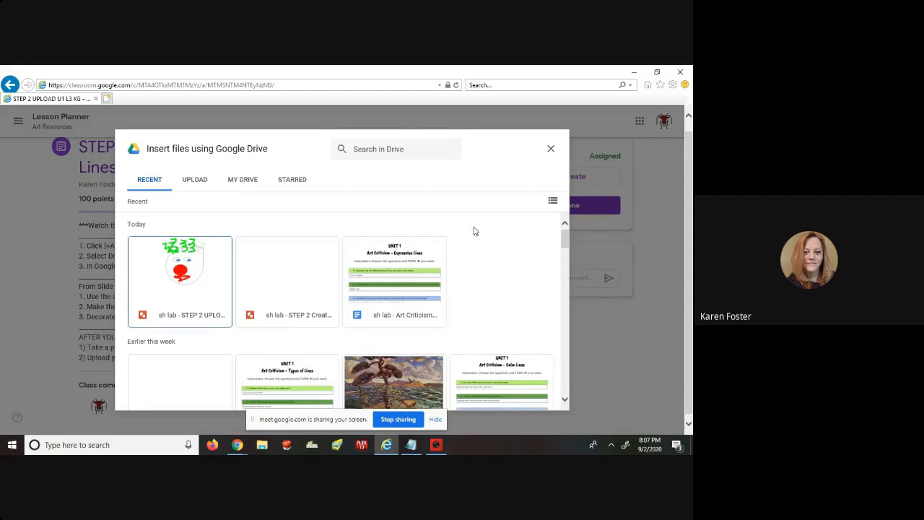
left_click(194, 179)
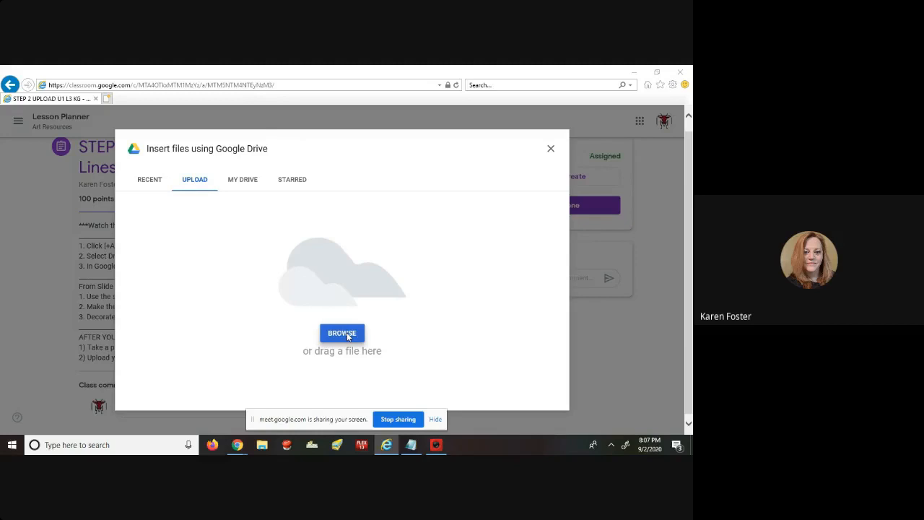
left_click(341, 333)
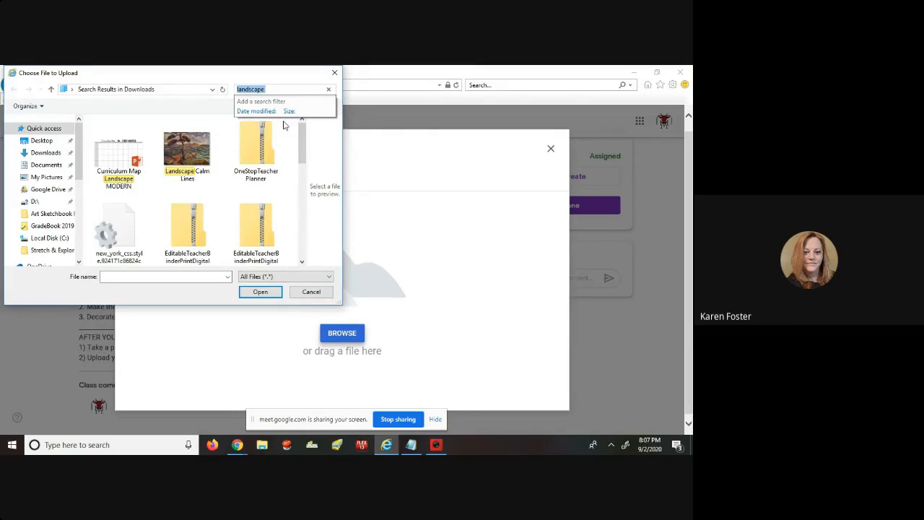
Step: Search Downloads for 'clown' and upload the Clown Drawing file
left_click(50, 238)
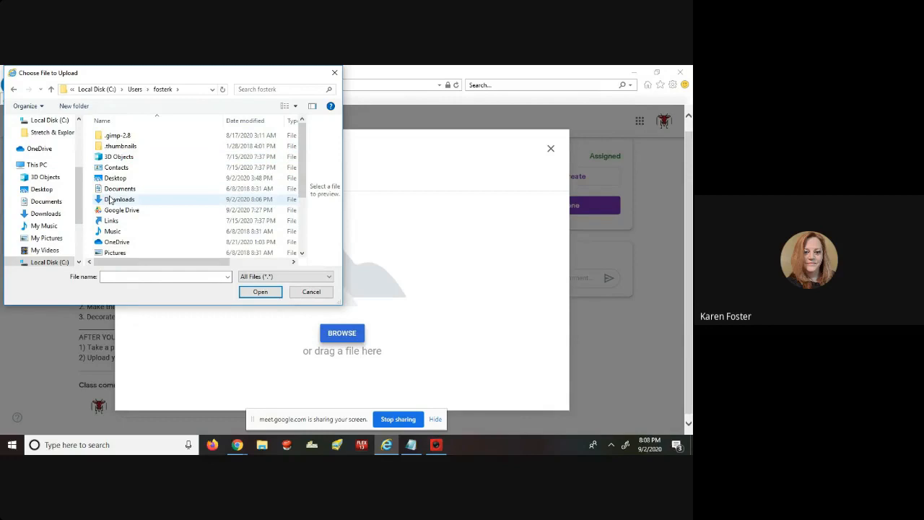
type("clown")
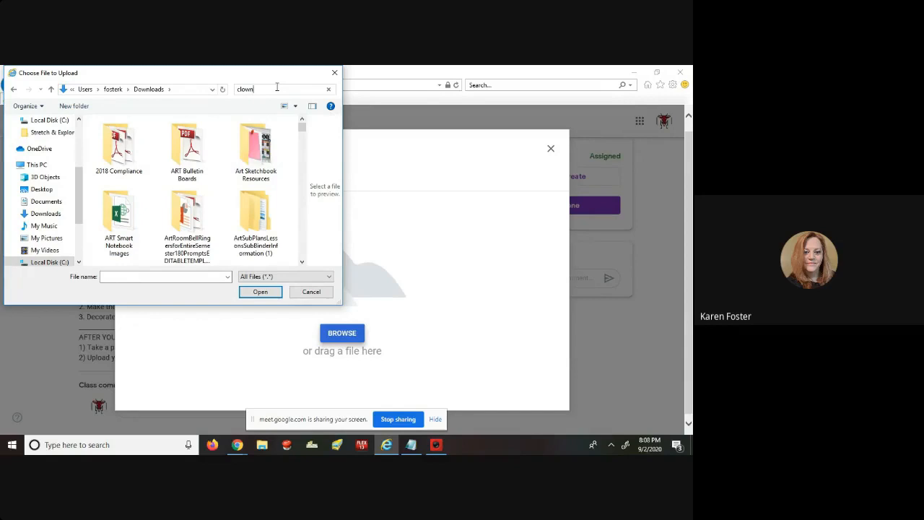
left_click(260, 292)
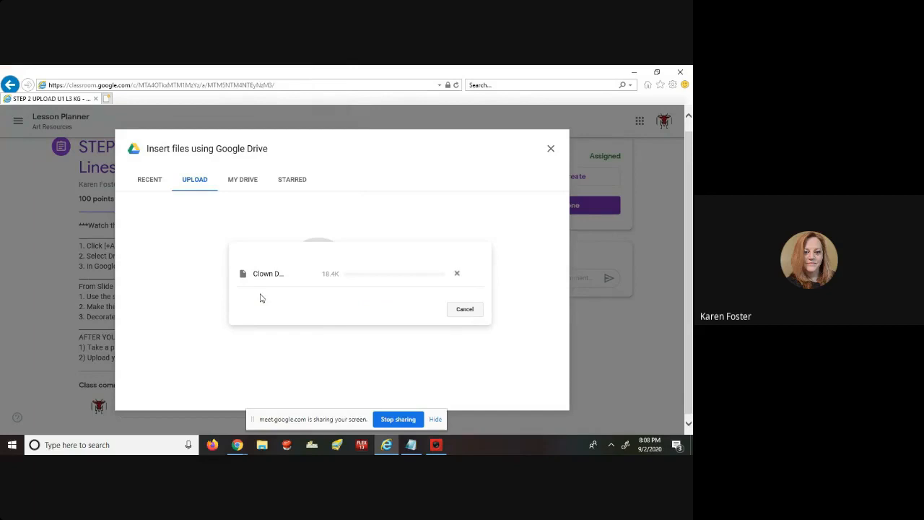
mouse_move(366, 311)
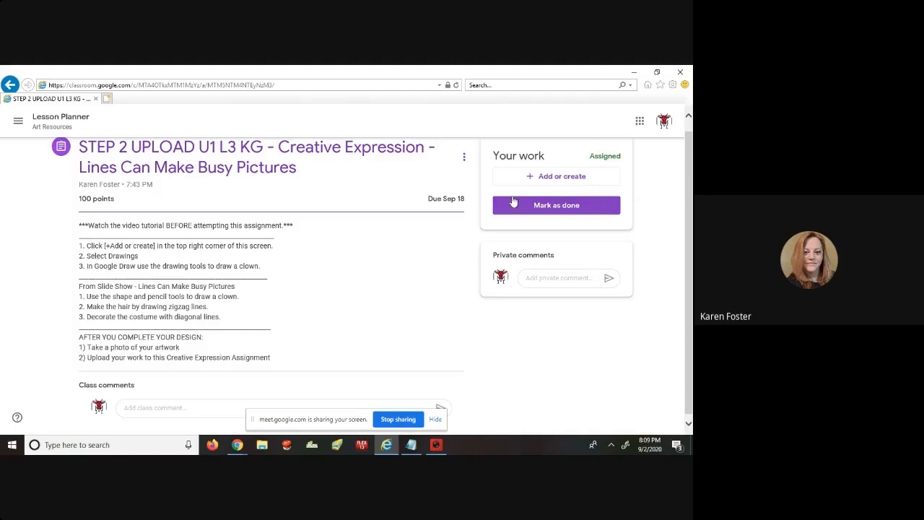
Step: Create a new Google Drawing and insert the uploaded Clown Drawing image onto its canvas
left_click(562, 176)
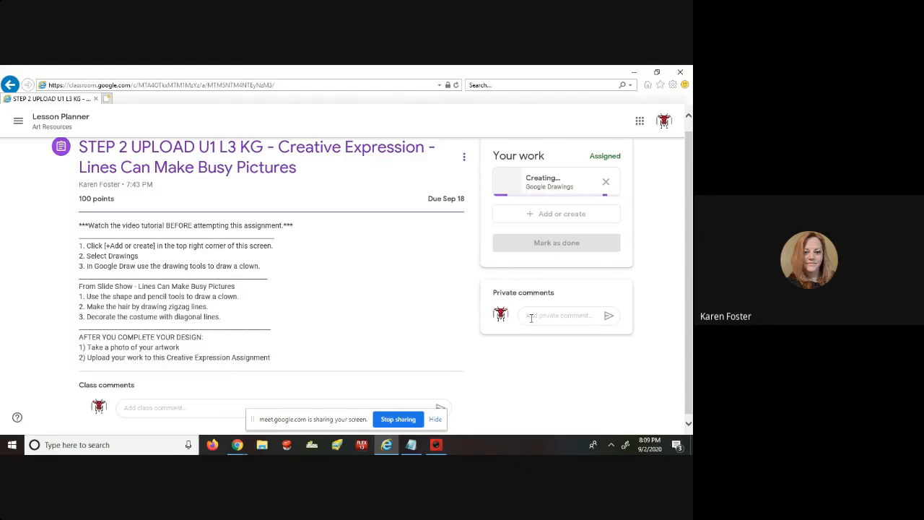
left_click(107, 128)
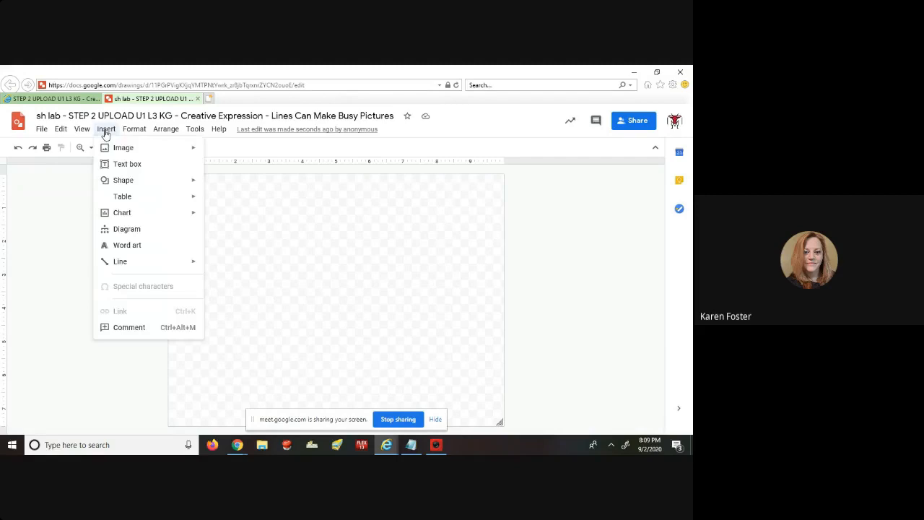
left_click(122, 147)
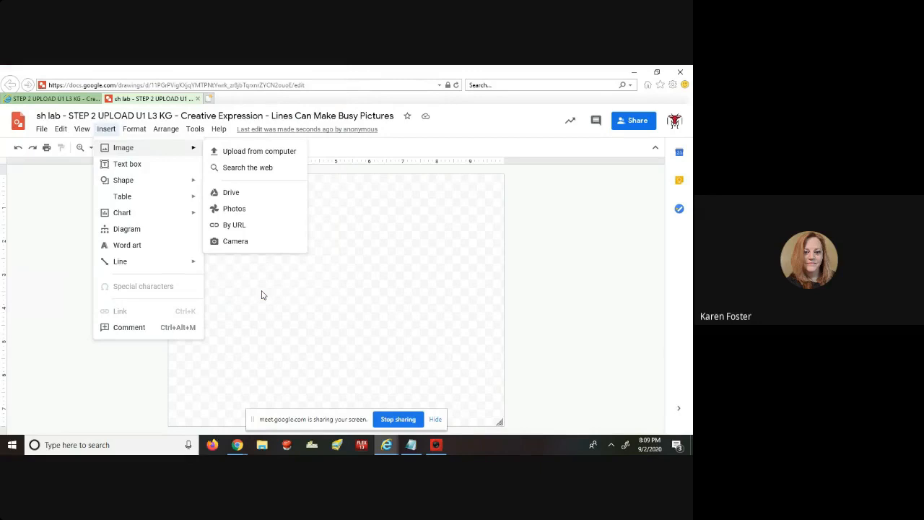
left_click(259, 151)
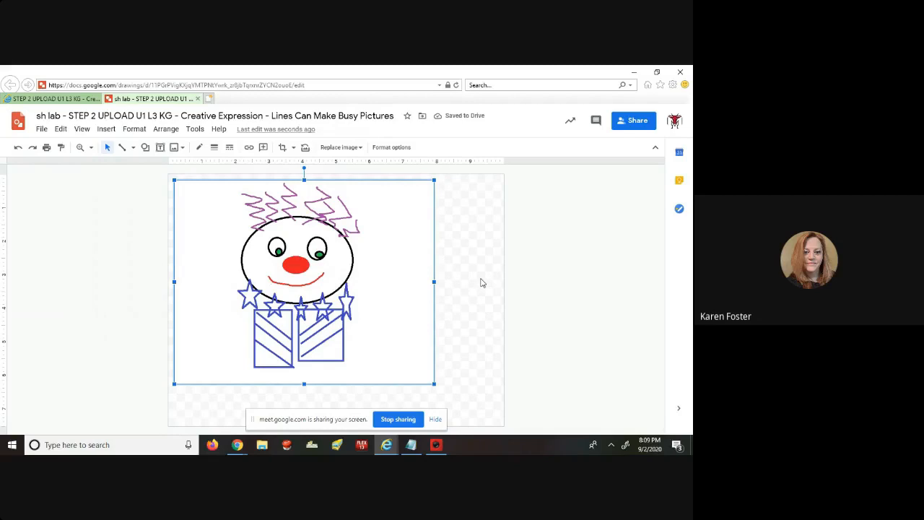
left_click(150, 98)
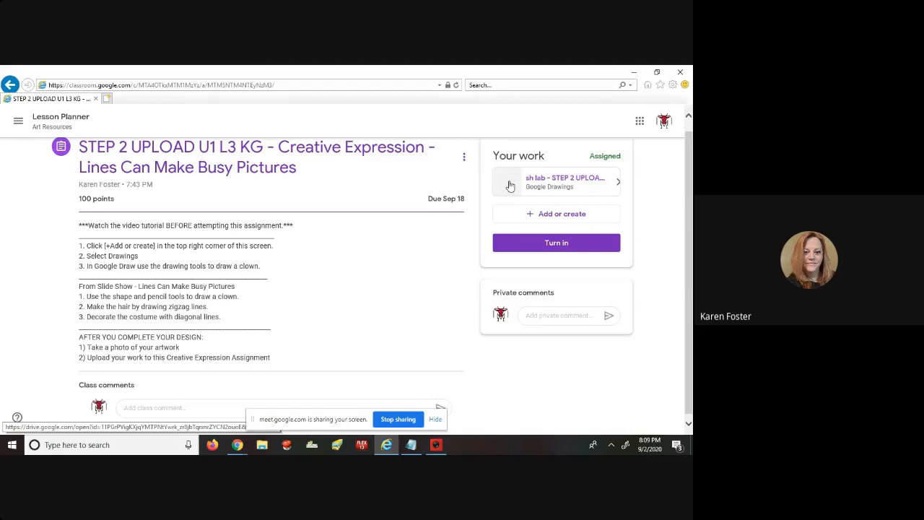
Step: Turn in the assignment and confirm the submission with the clown drawing attached
left_click(556, 181)
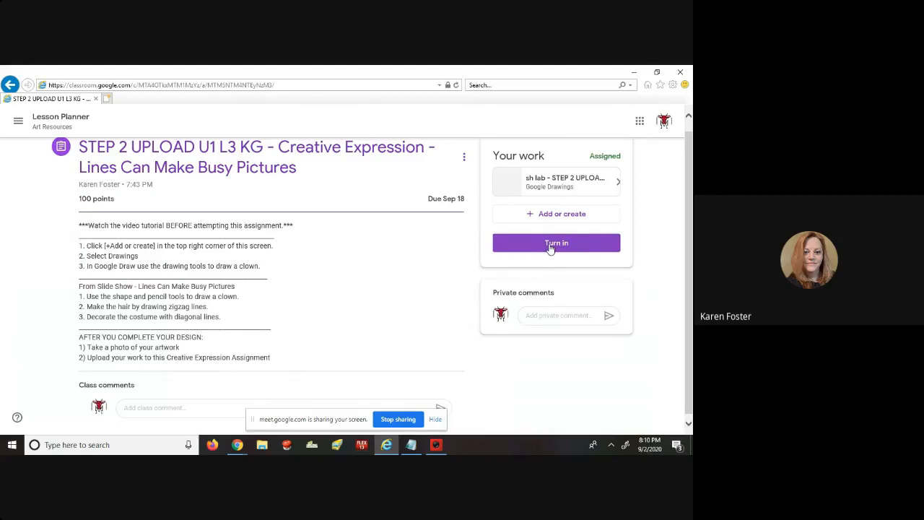
left_click(556, 243)
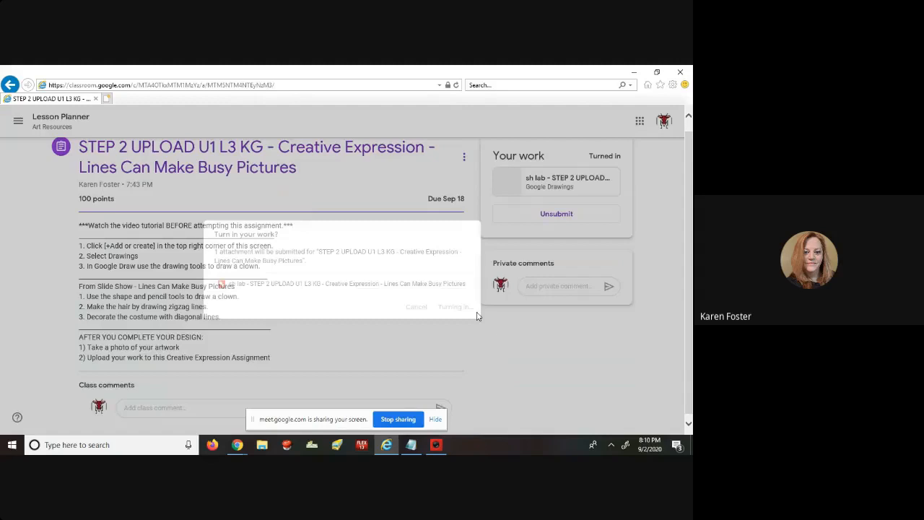